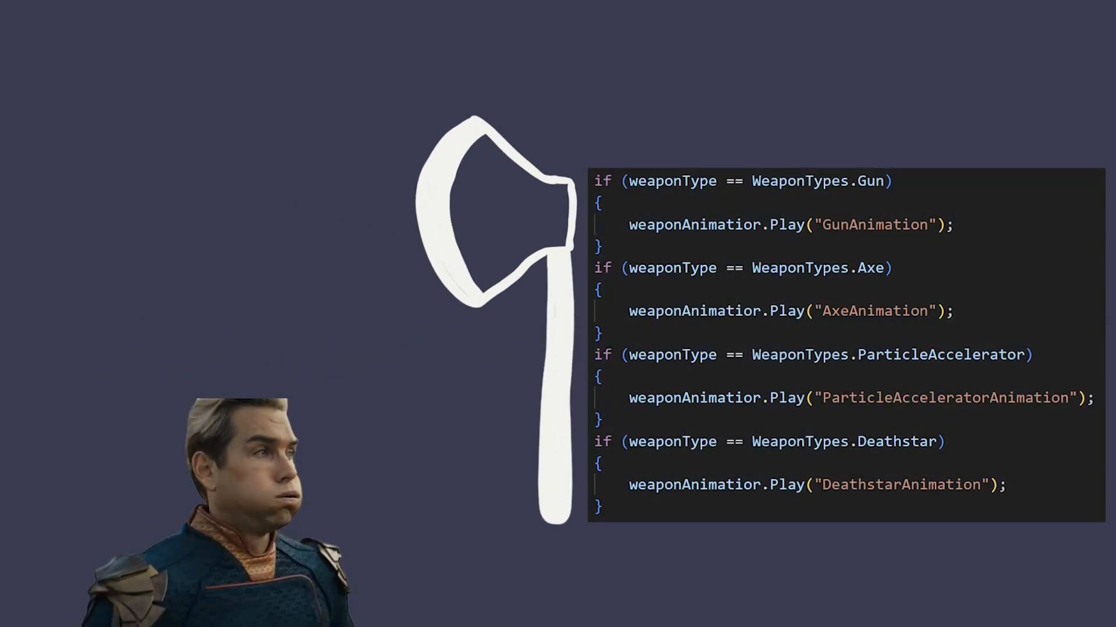
- Scroll through the 'event (C# reference)' article on Microsoft Learn
{"action": "scroll", "scroll_direction": "down", "scroll_amount": 3}
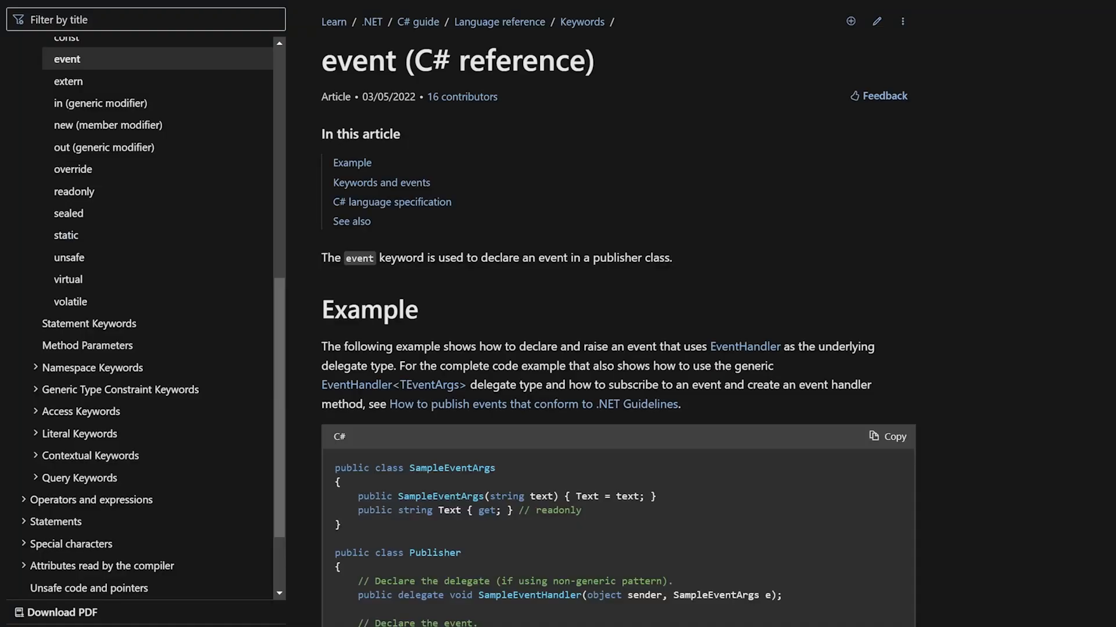
{"action": "scroll", "scroll_direction": "down", "scroll_amount": 3}
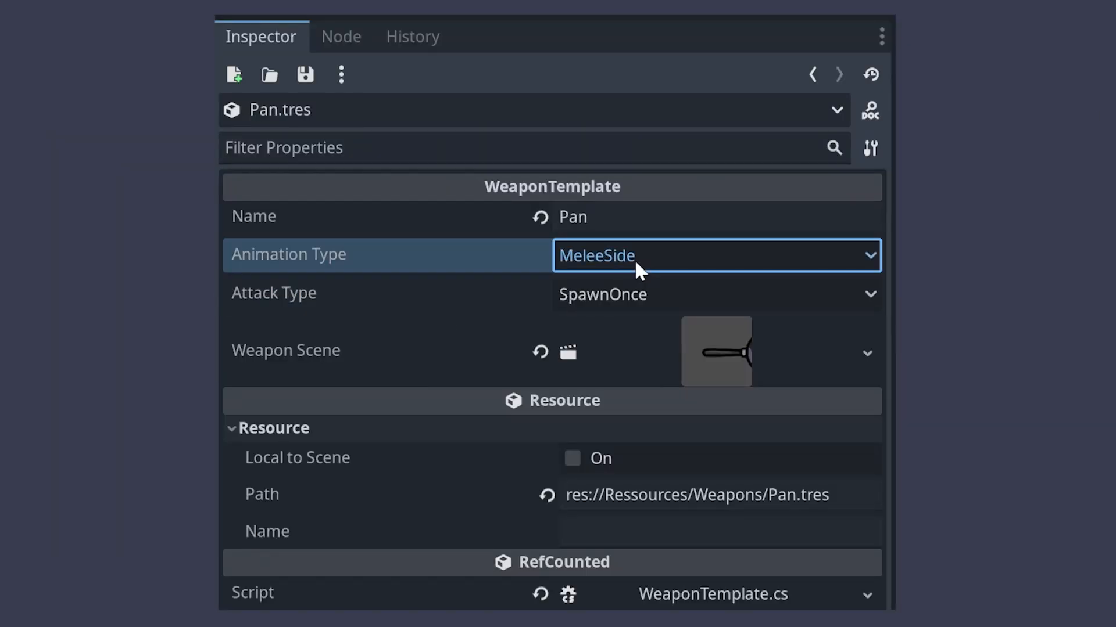
{"action": "mouse_move", "coordinate": [643, 303]}
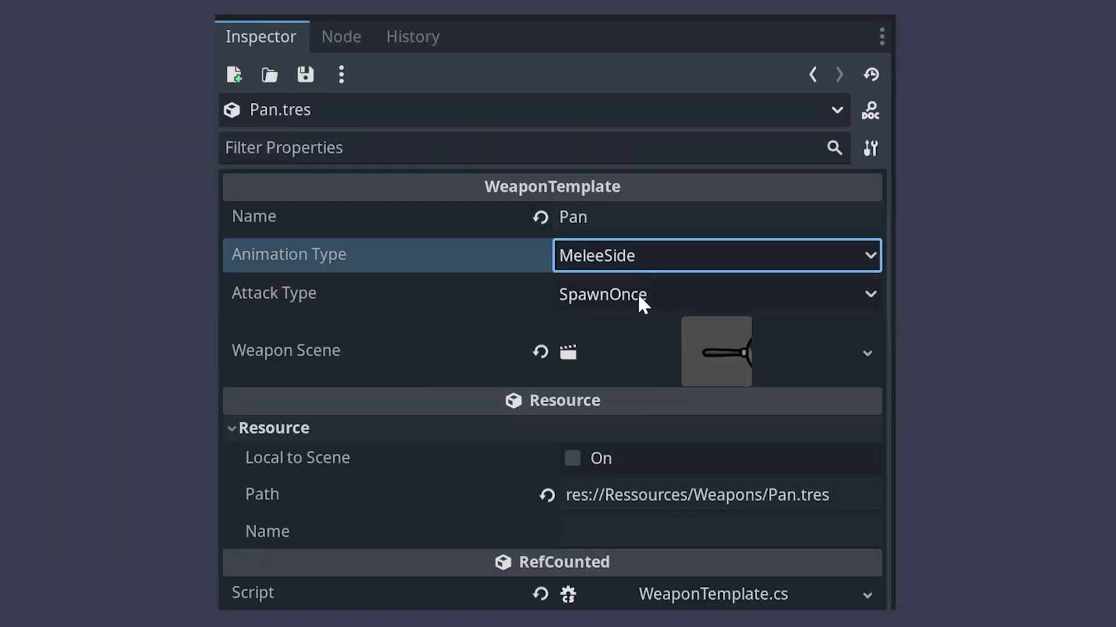
- Review Pan.tres properties: animation type MeleeSide, attack type SpawnOnce
{"action": "left_click", "coordinate": [711, 294]}
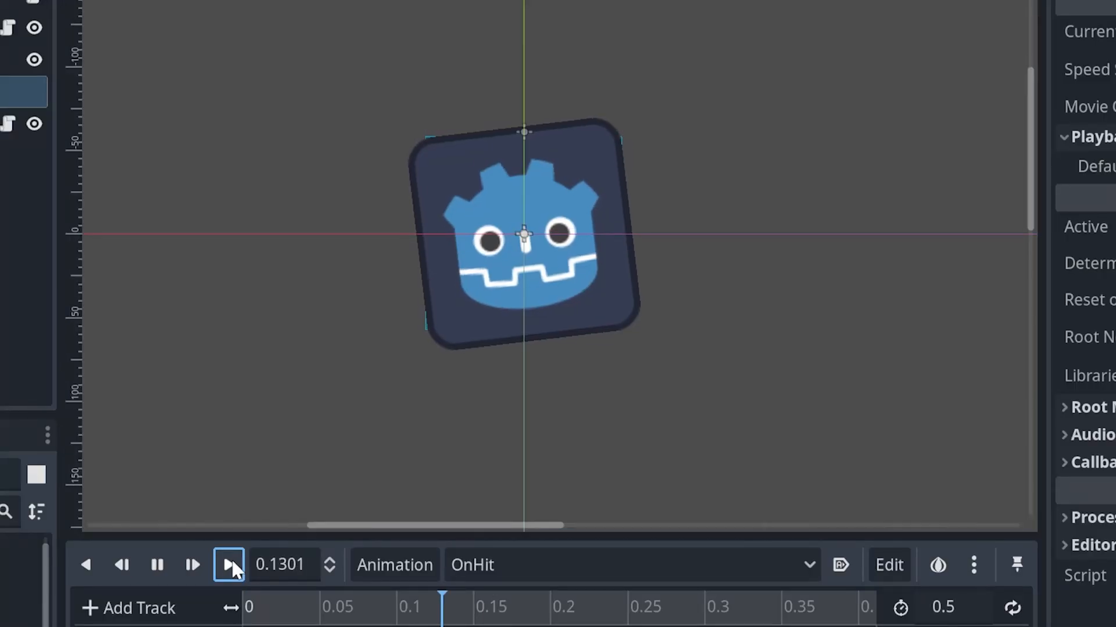
- Preview the dummy's 0.5 s OnHit animation and resize DummyPuppet's rectangular collision shape
{"action": "left_click", "coordinate": [228, 565]}
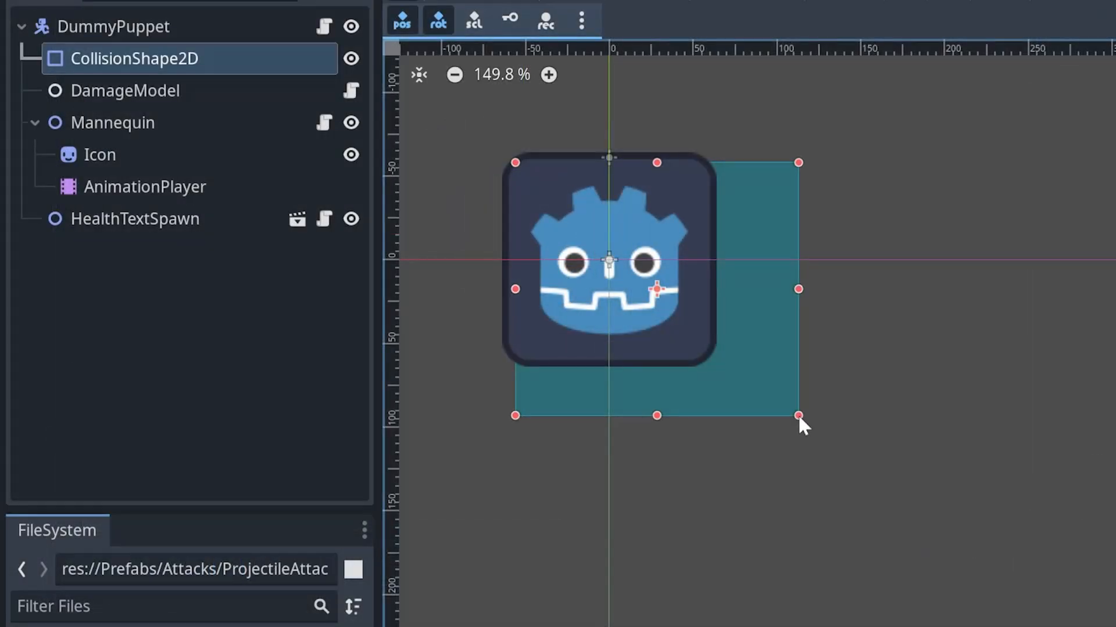
{"action": "left_click_drag", "start_coordinate": [796, 415], "coordinate": [697, 361]}
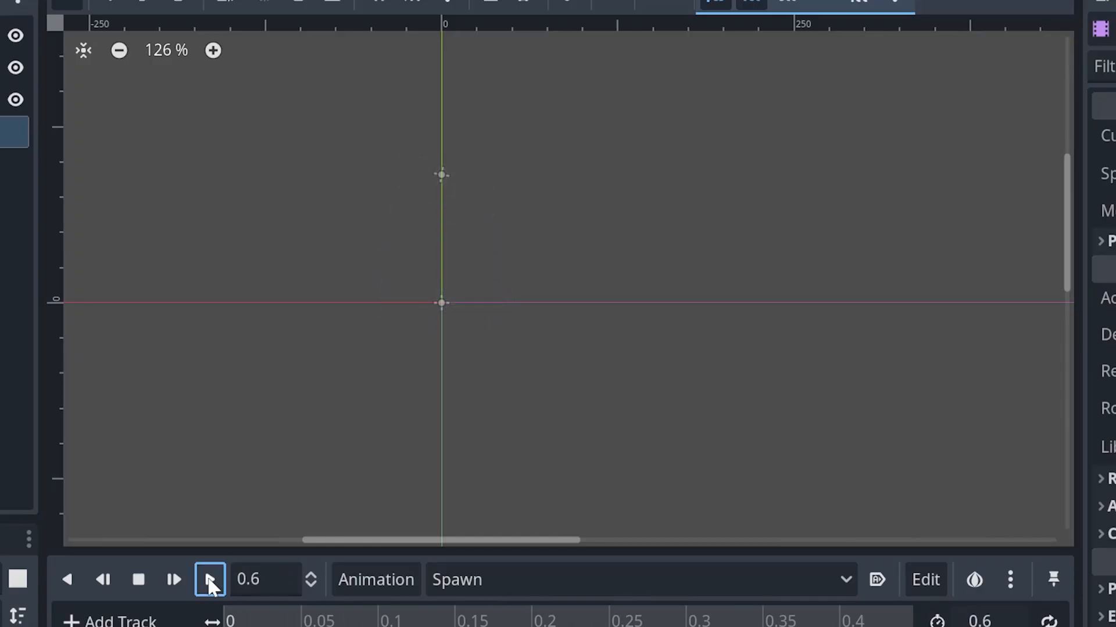
- Play the 0.6 s Spawn animation from the start
{"action": "left_click", "coordinate": [210, 580]}
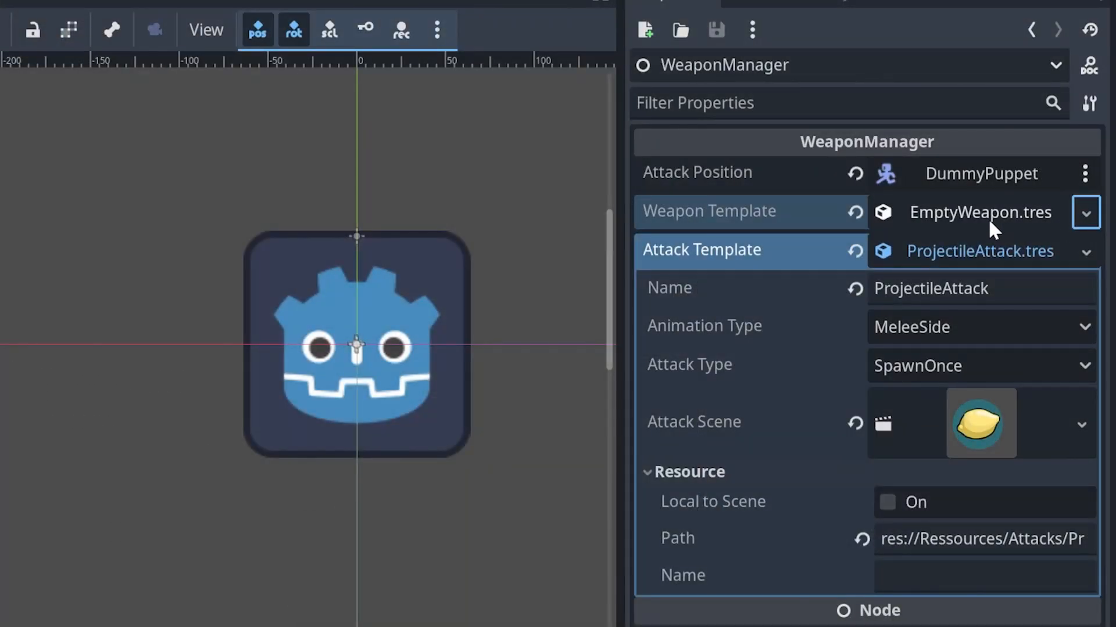
- Assign EmptyWeapon.tres and ProjectileAttack.tres as the WeaponManager's weapon and attack templates
{"action": "left_click", "coordinate": [980, 212]}
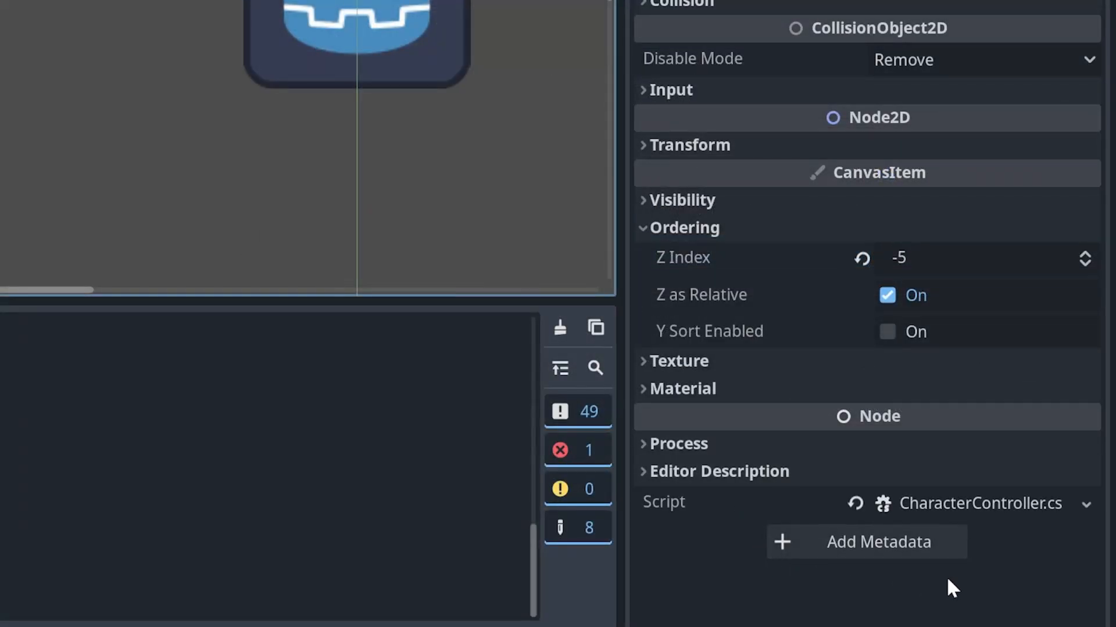
{"action": "mouse_move", "coordinate": [1062, 584]}
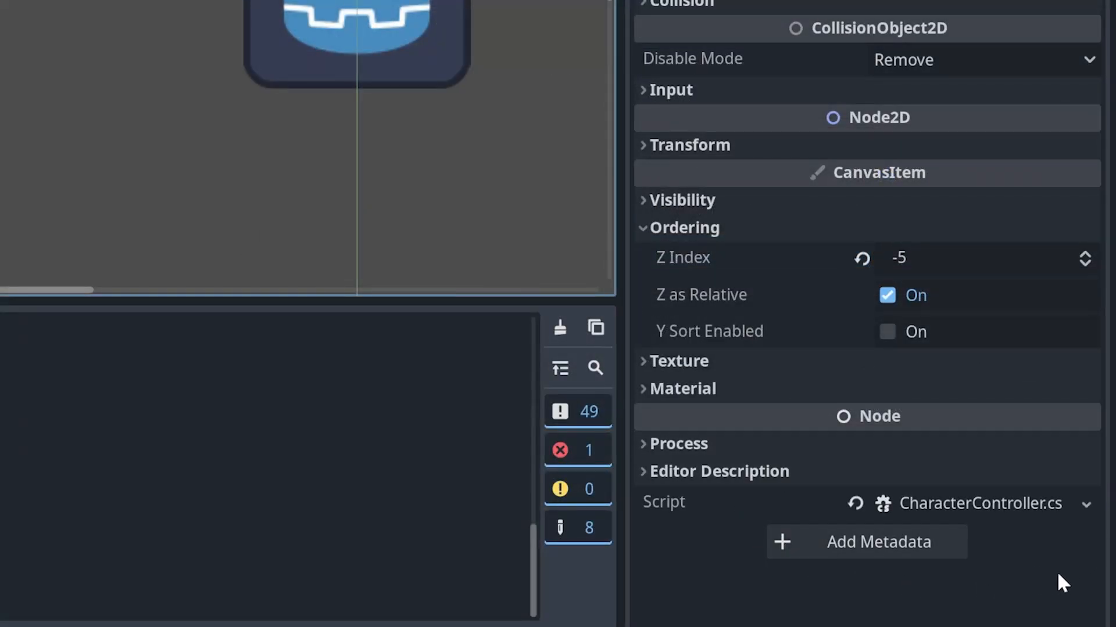